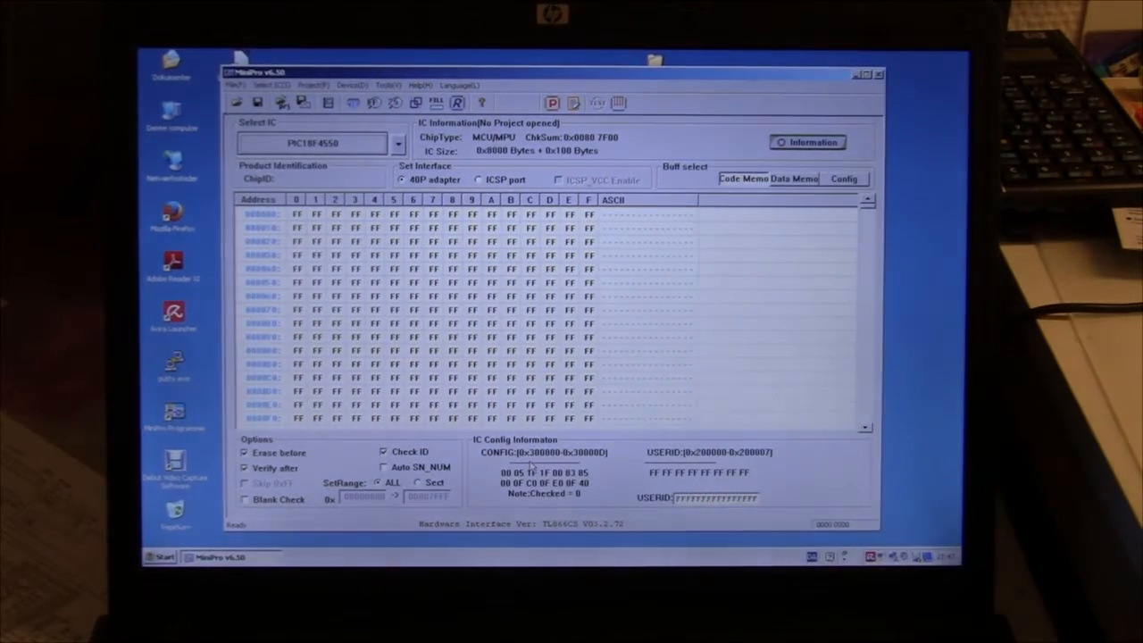
- Search the device chooser for 74 and restrict the list to Logic ICs, showing the 74HC(LS) series
click(398, 142)
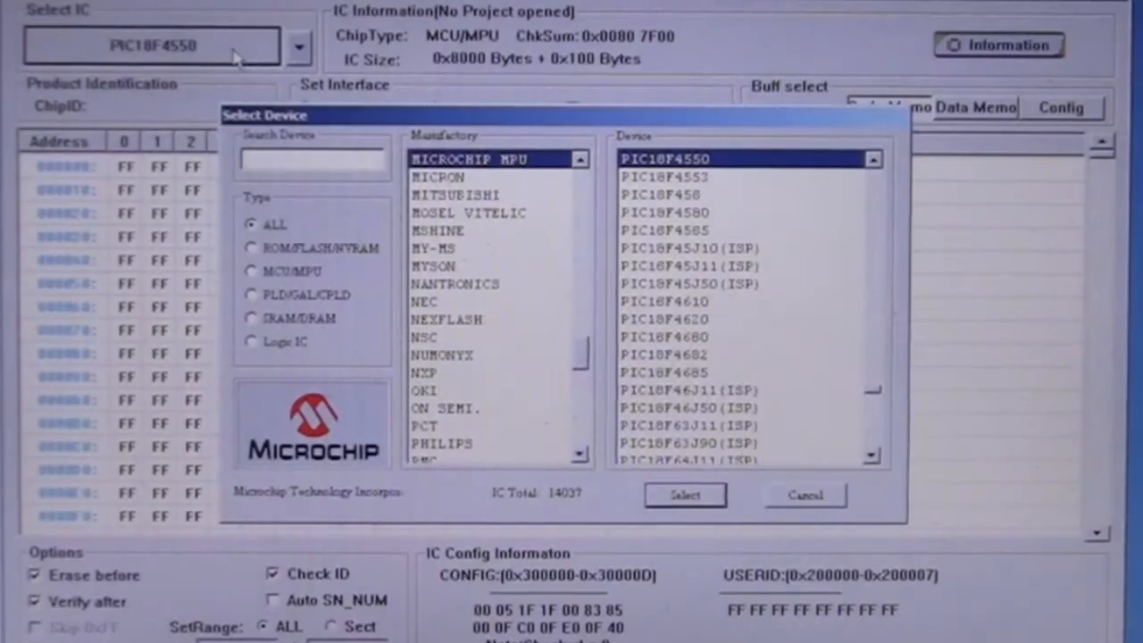
click(313, 161)
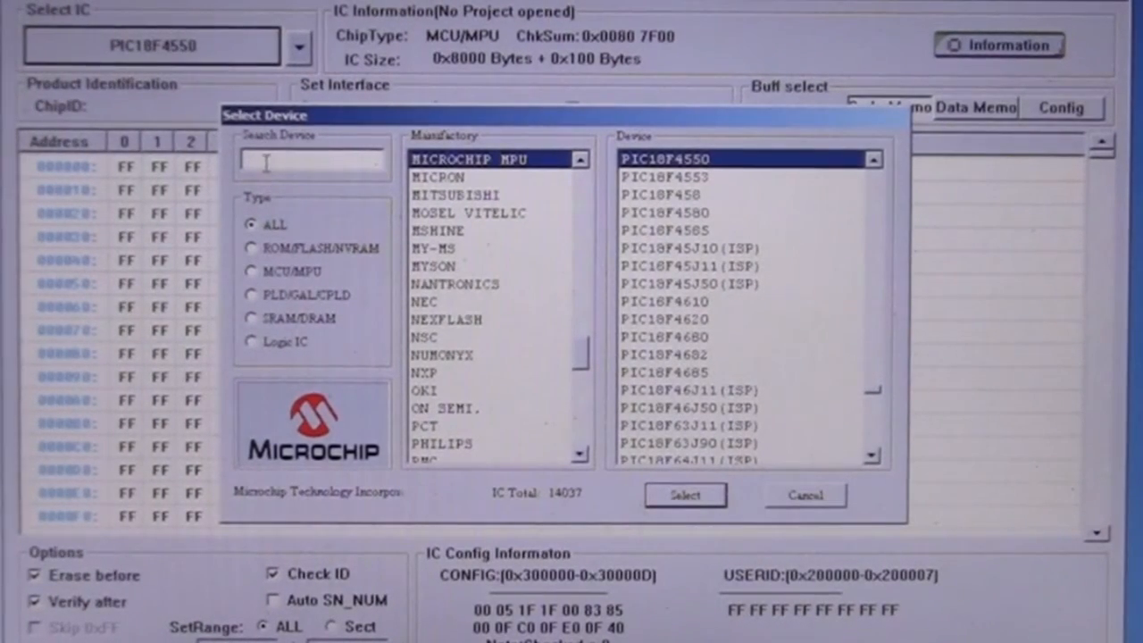
text(74)
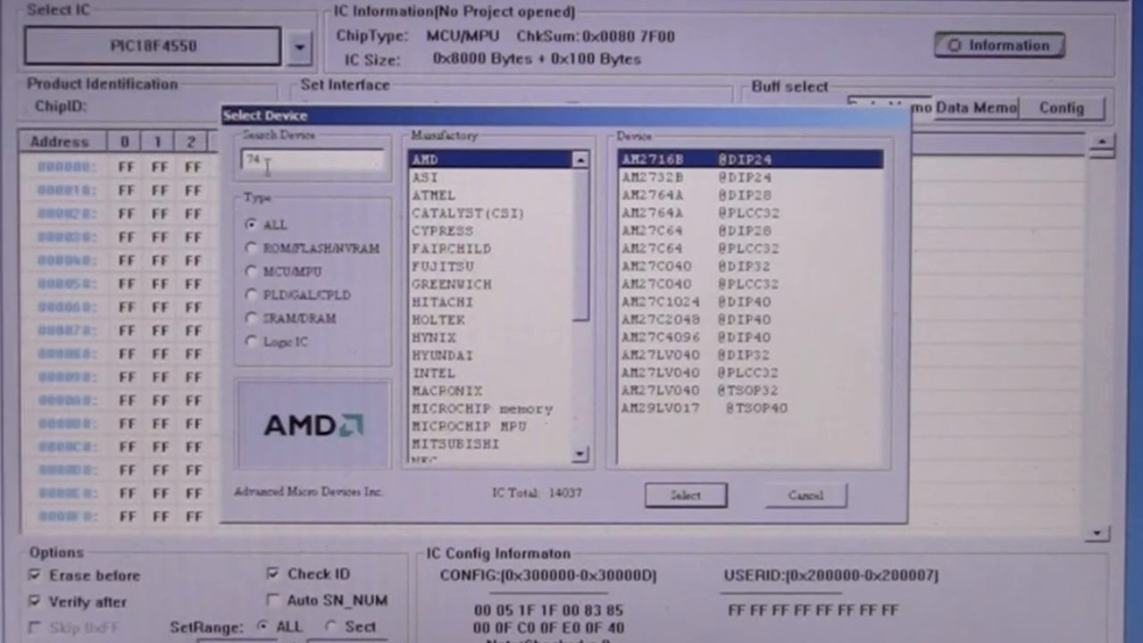
click(252, 341)
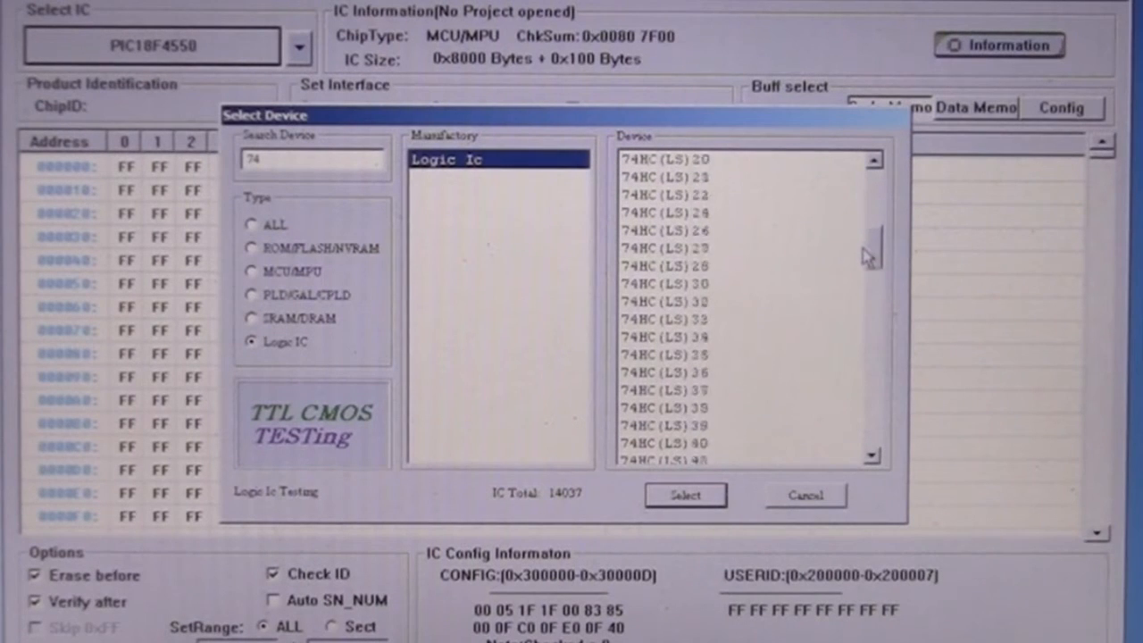
scroll(down, 3)
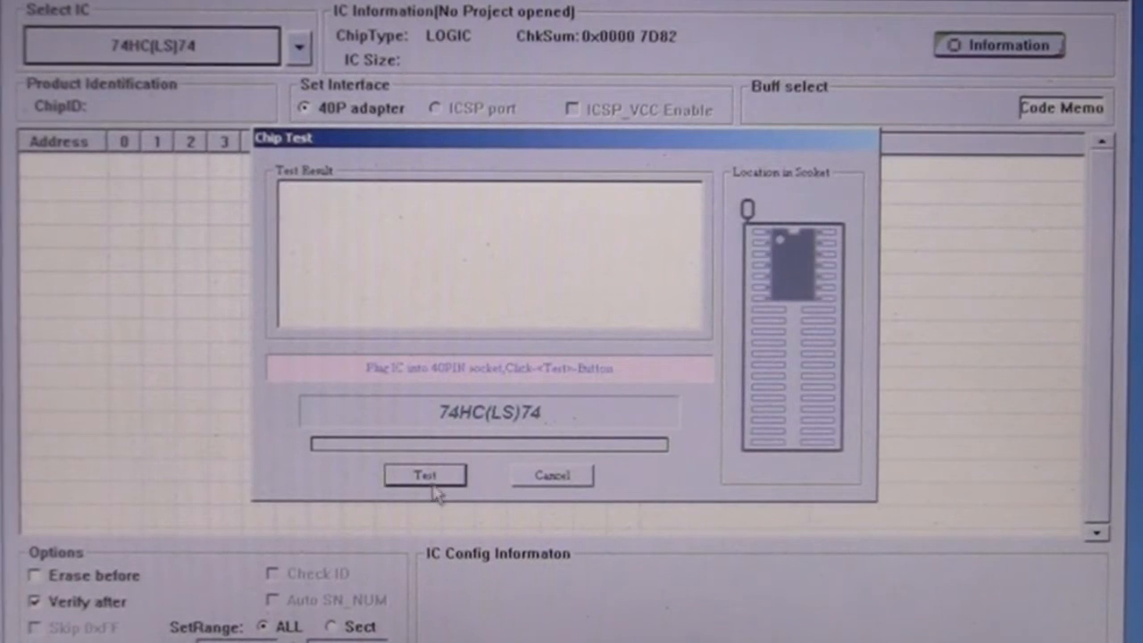
- Run the Chip Test on the 74HC(LS)74, reporting both flip-flops' set/reset and unit tests normal
click(425, 475)
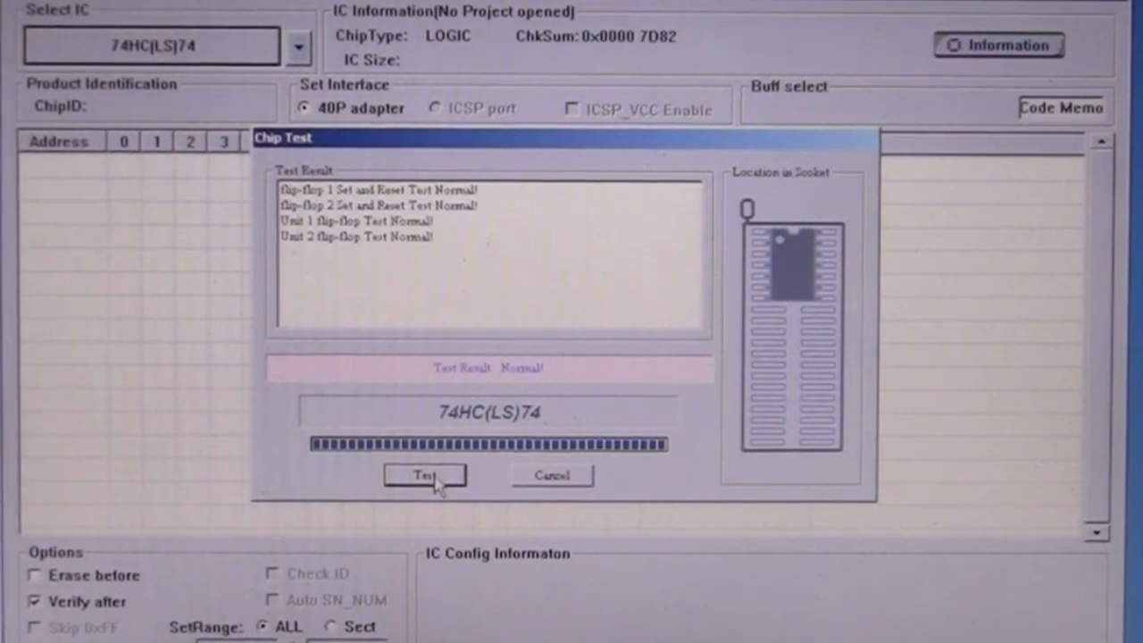